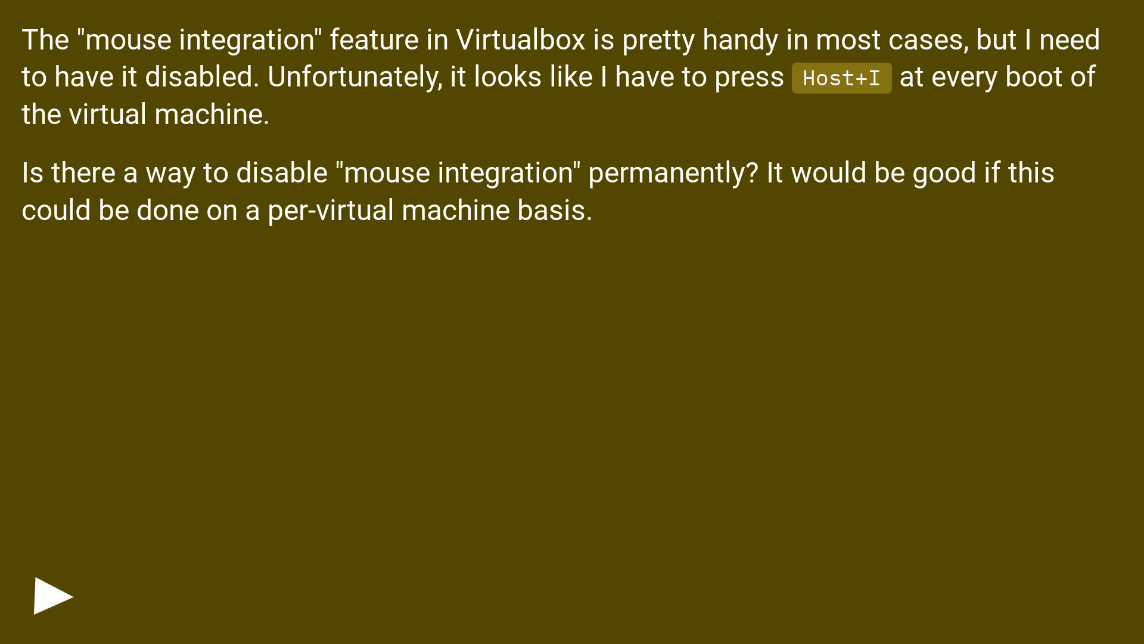
{"action": "left_click", "coordinate": [53, 595]}
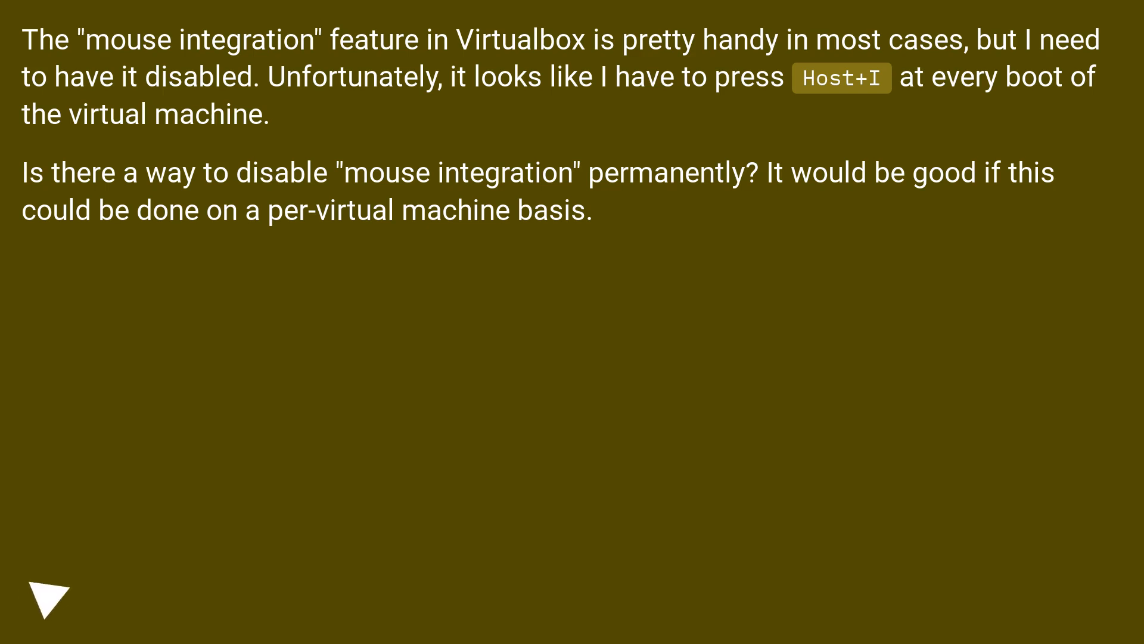
{"action": "left_click", "coordinate": [48, 595]}
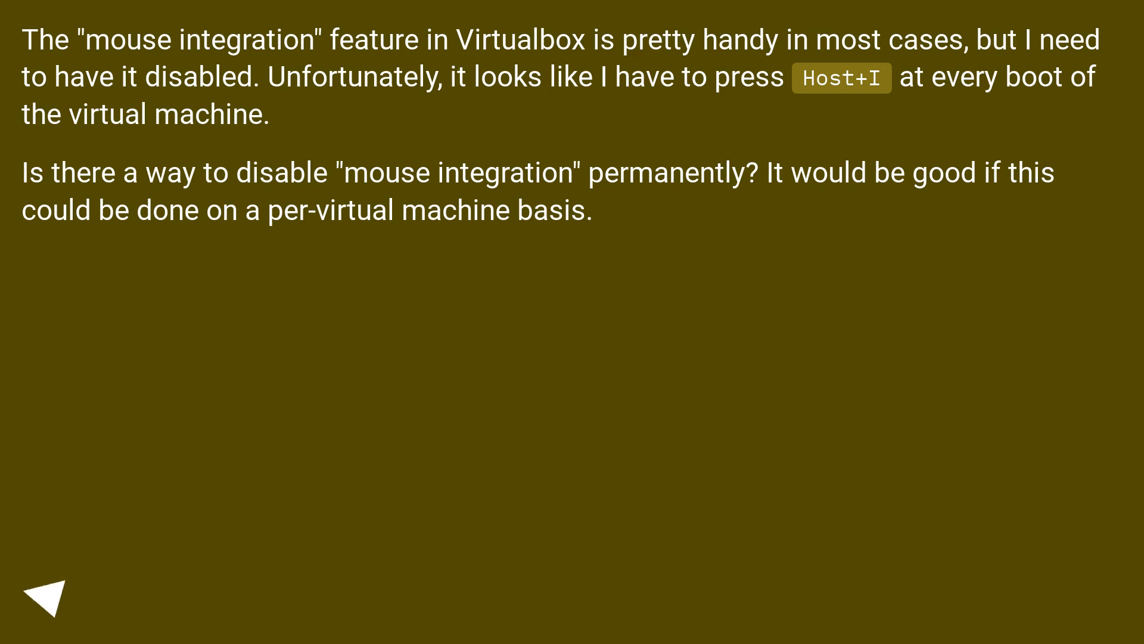
{"action": "left_click", "coordinate": [52, 596]}
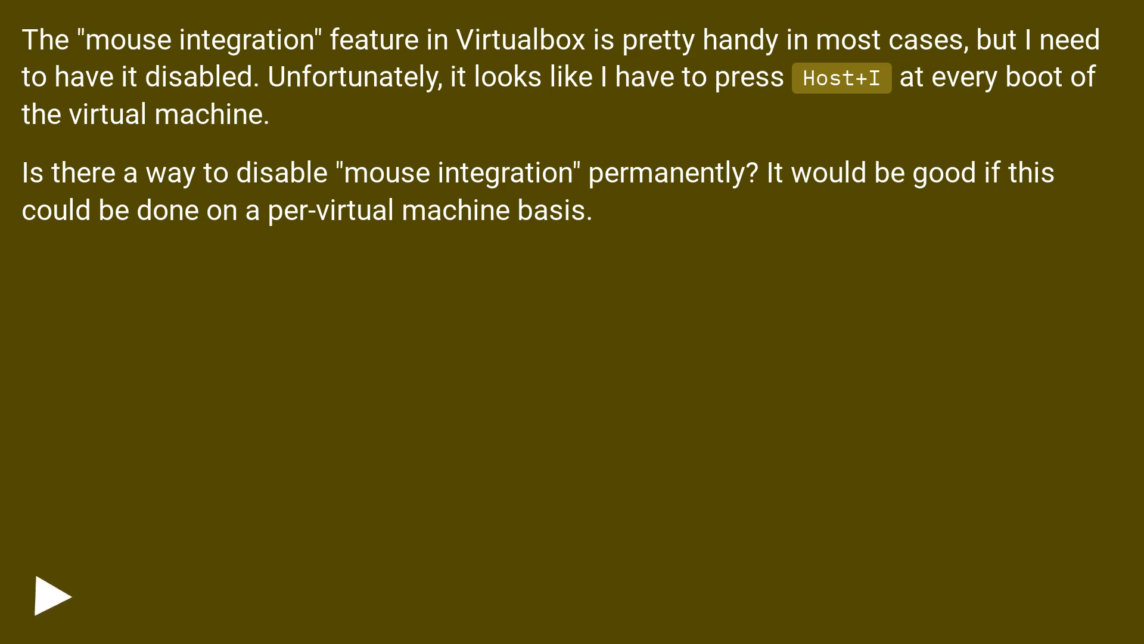
{"action": "left_click", "coordinate": [51, 595]}
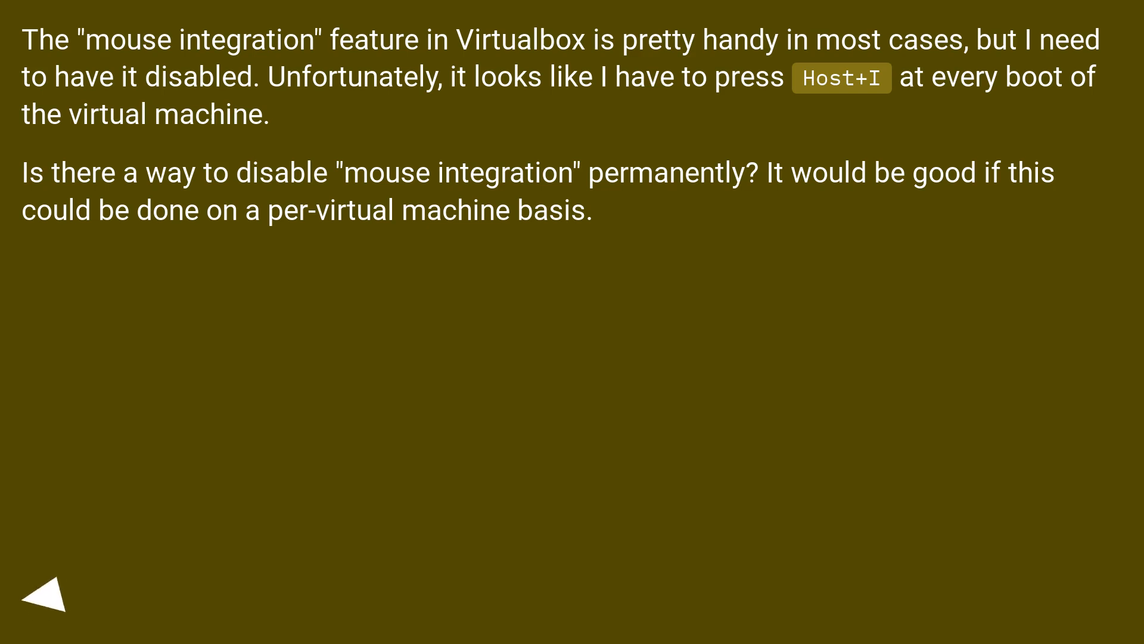
{"action": "left_click", "coordinate": [48, 591]}
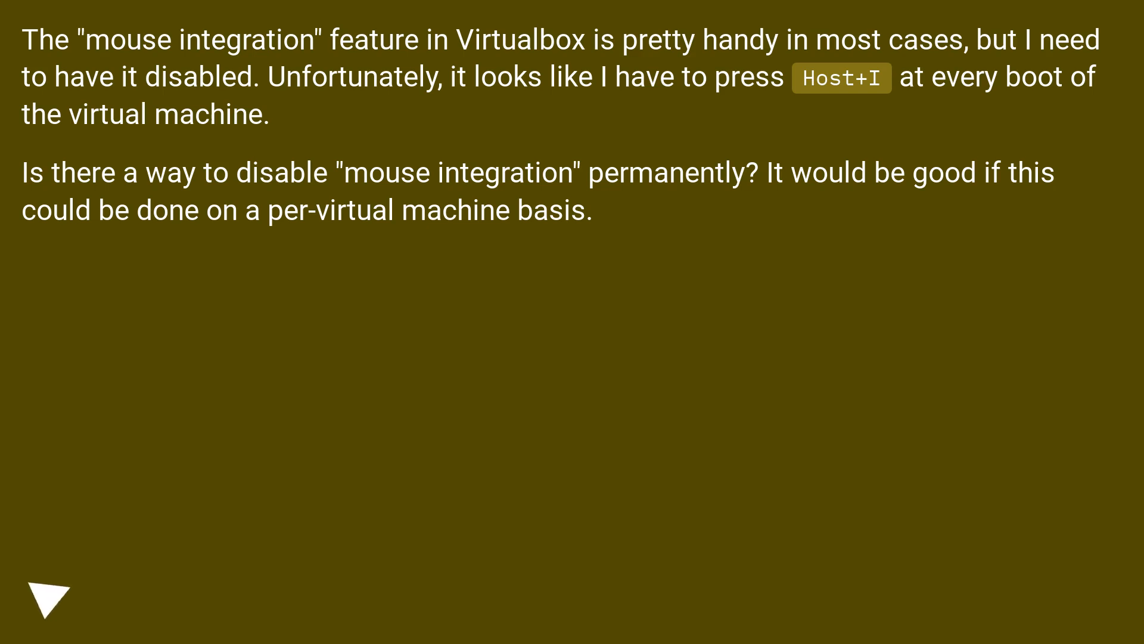
{"action": "left_click", "coordinate": [48, 597]}
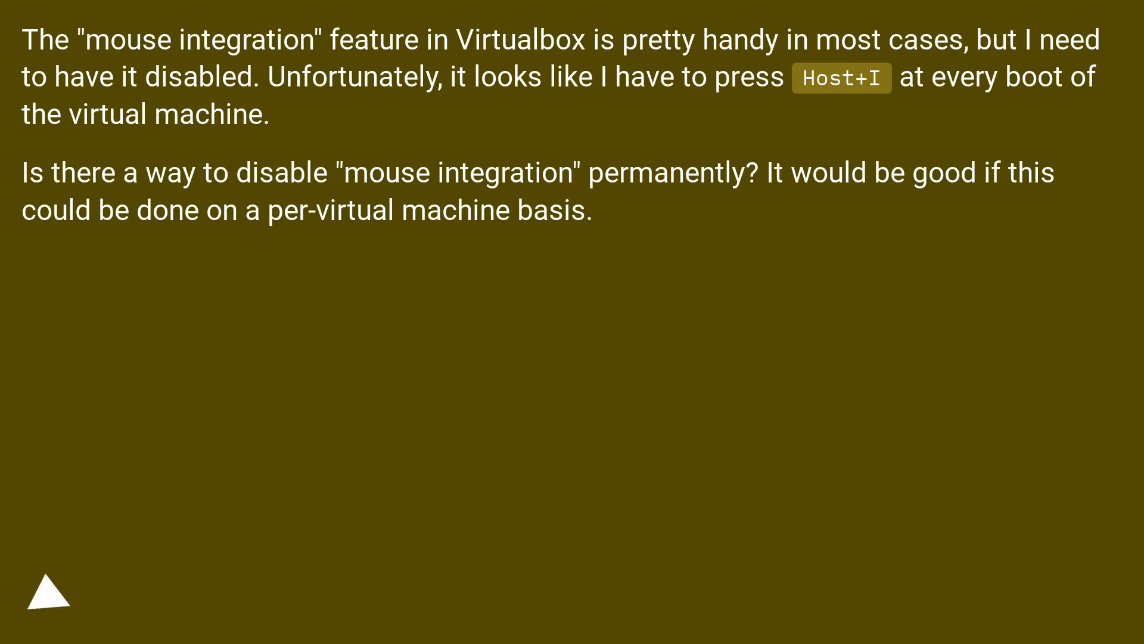
{"action": "left_click", "coordinate": [48, 592]}
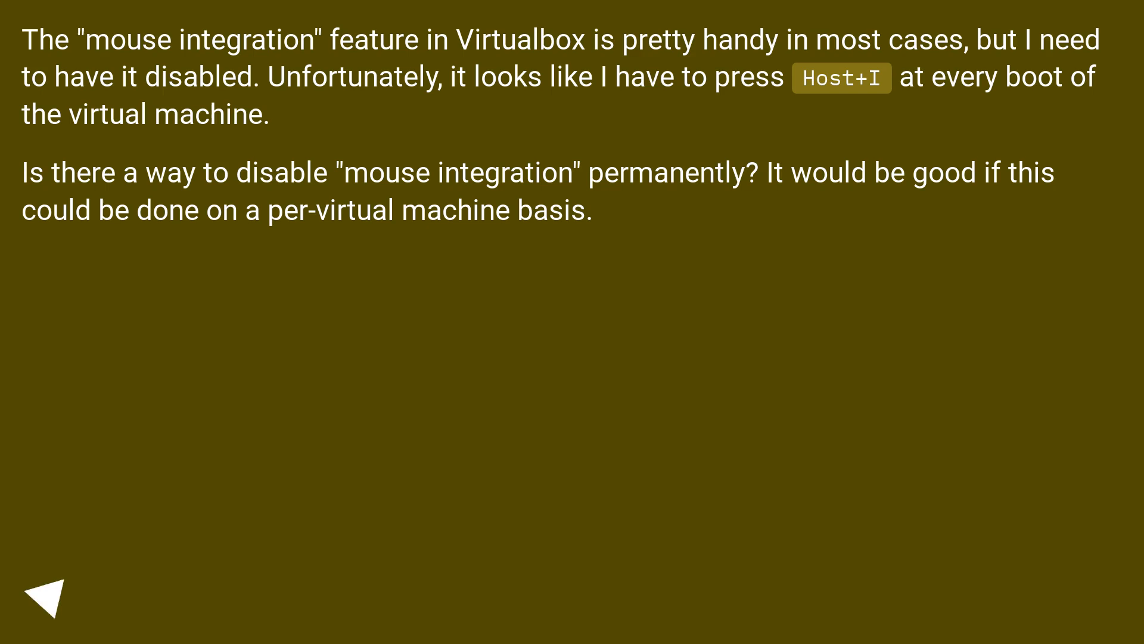
{"action": "left_click", "coordinate": [48, 596]}
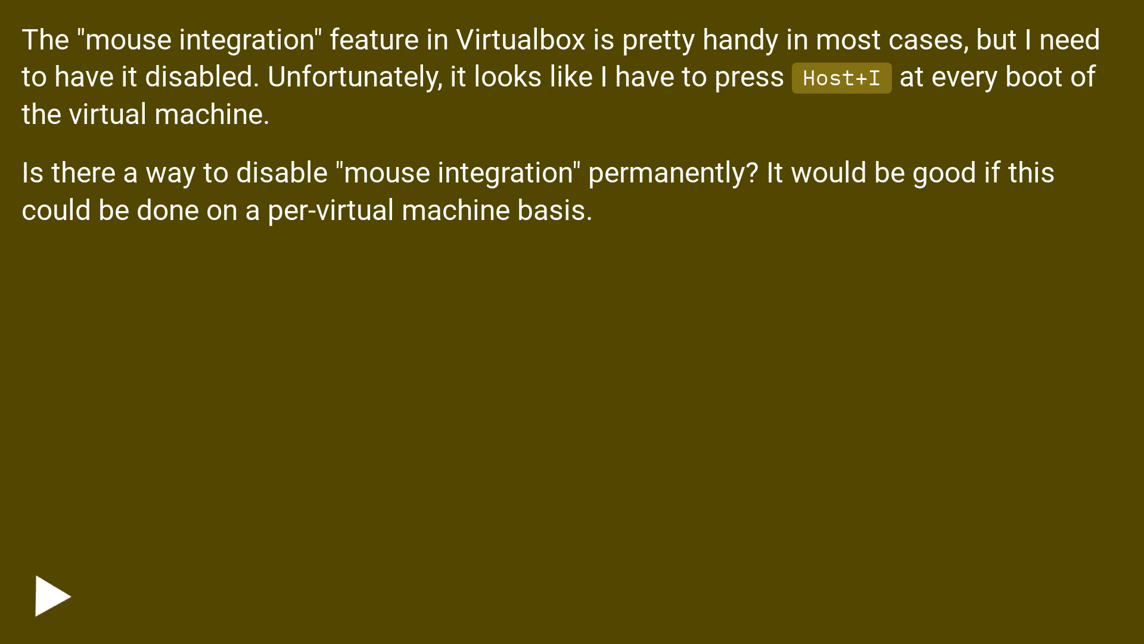